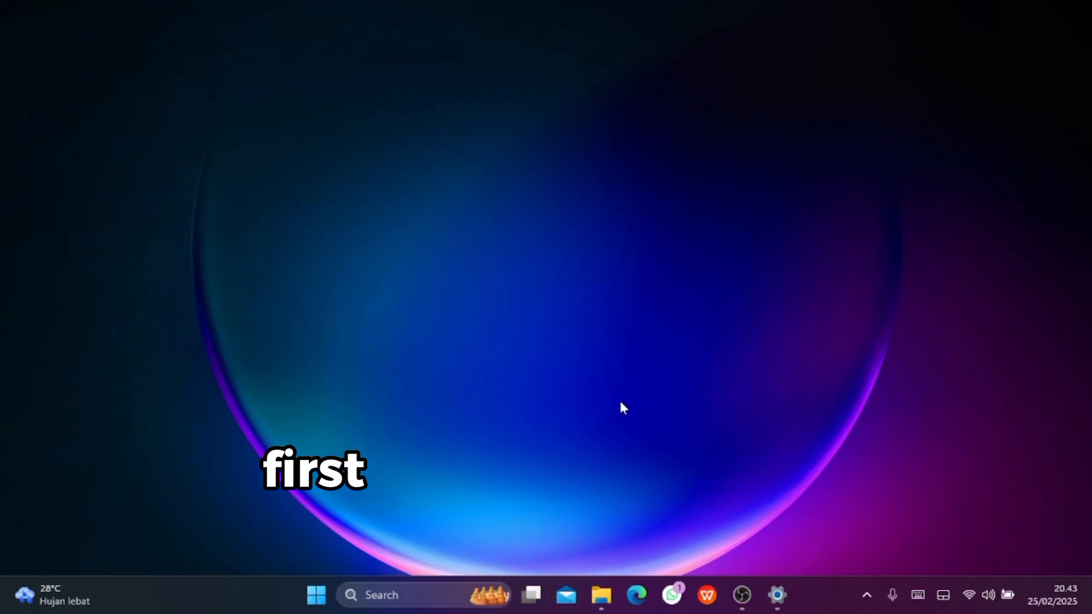
Search for MiniTool Partition Wizard and launch it from the Start menu.
{"action": "left_click", "coordinate": [634, 595]}
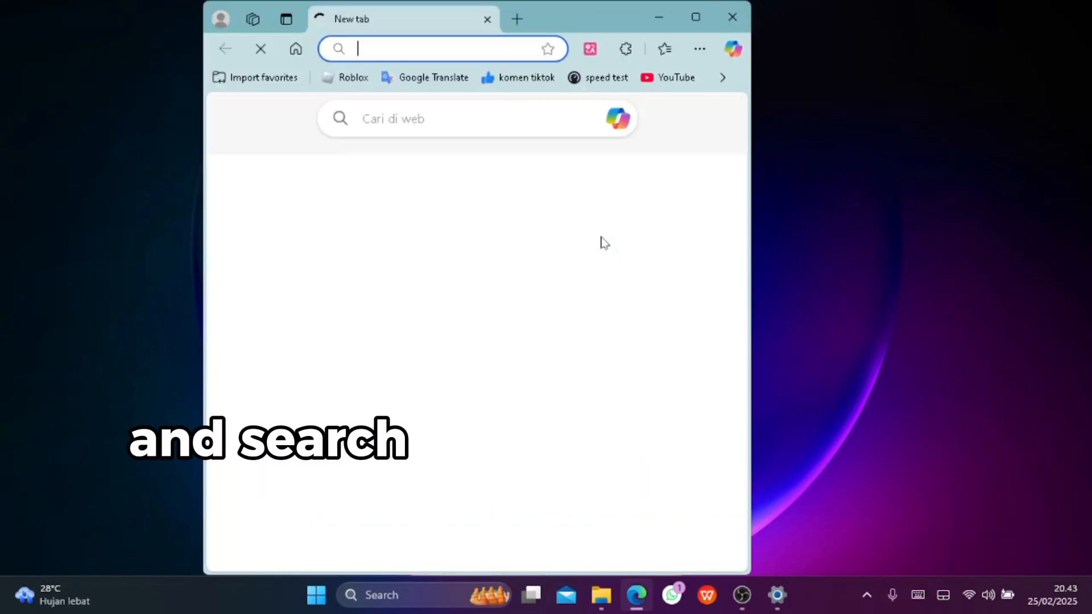
{"action": "type", "text": "minitool partition wizard"}
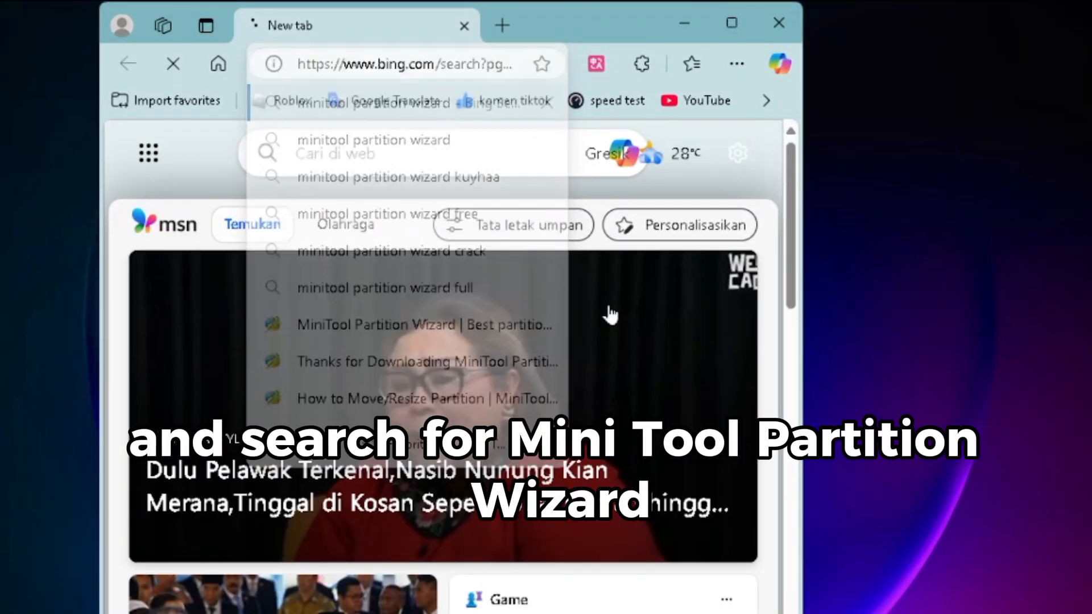
{"action": "left_click", "coordinate": [426, 325]}
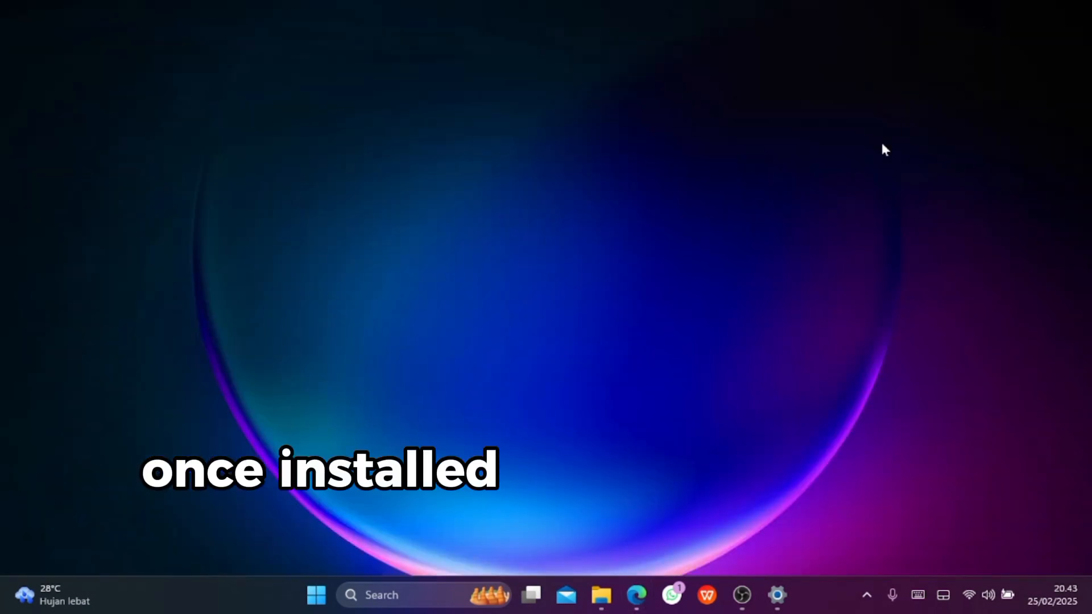
{"action": "type", "text": "minitoo"}
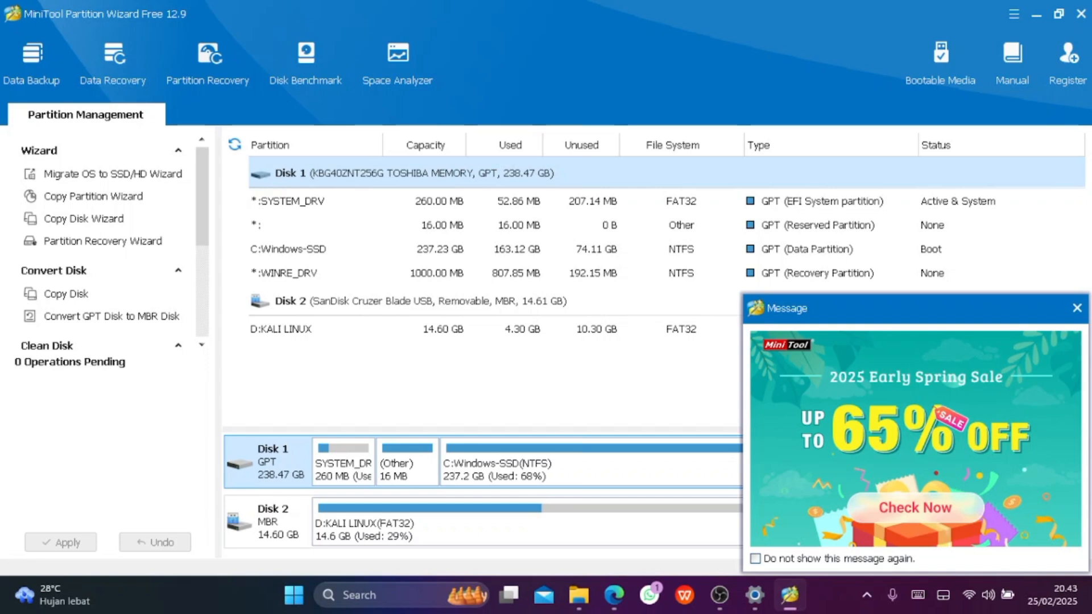
Choose Move/Resize on the C: Windows-SSD partition (237.23 GB).
{"action": "left_click", "coordinate": [1077, 308]}
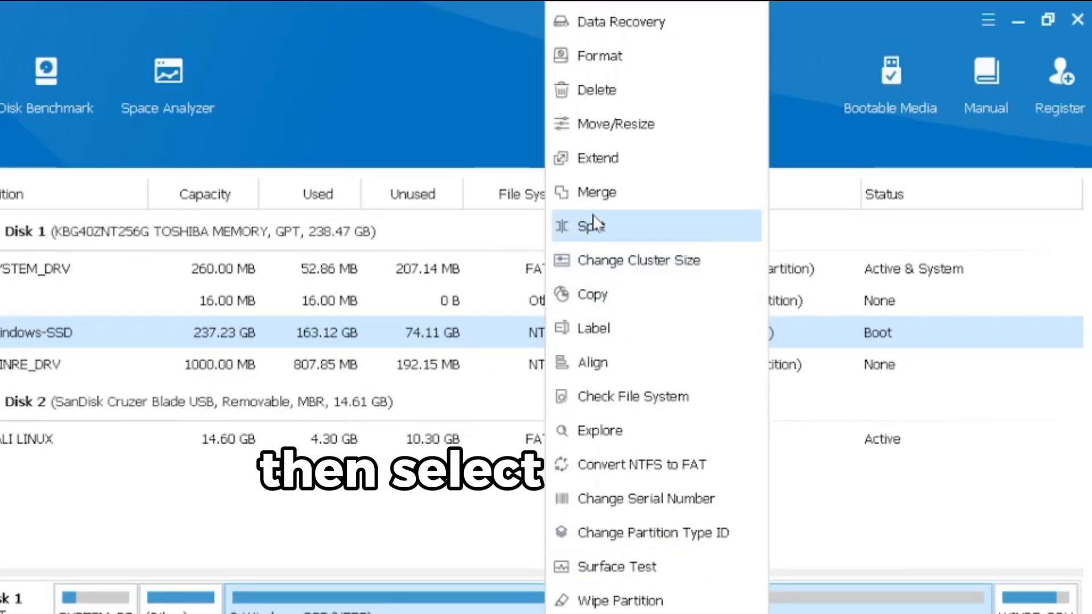
{"action": "left_click", "coordinate": [616, 122]}
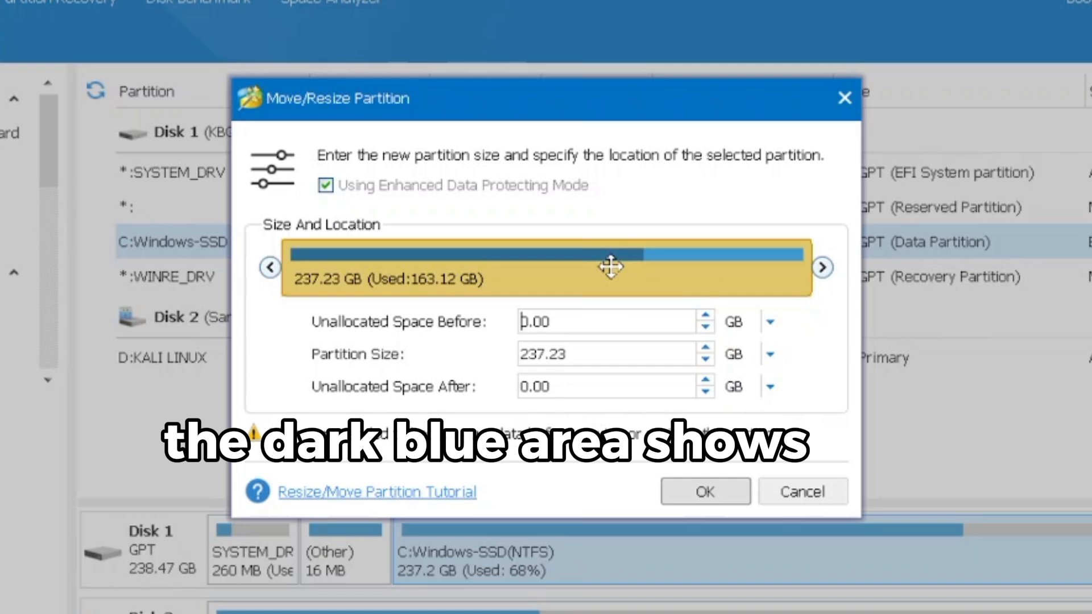
{"action": "mouse_move", "coordinate": [673, 275]}
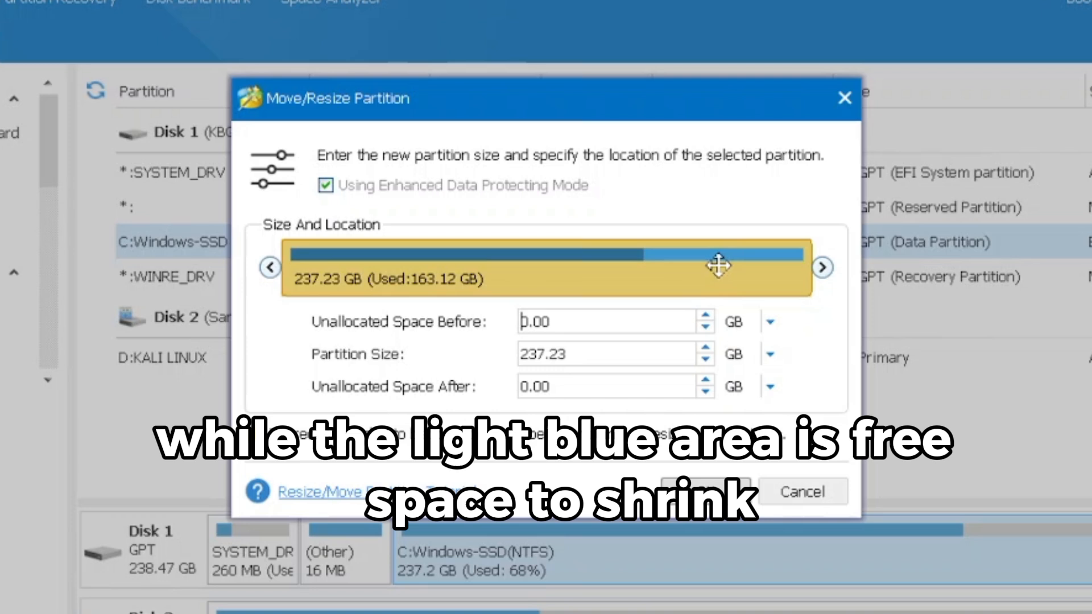
{"action": "mouse_move", "coordinate": [826, 266]}
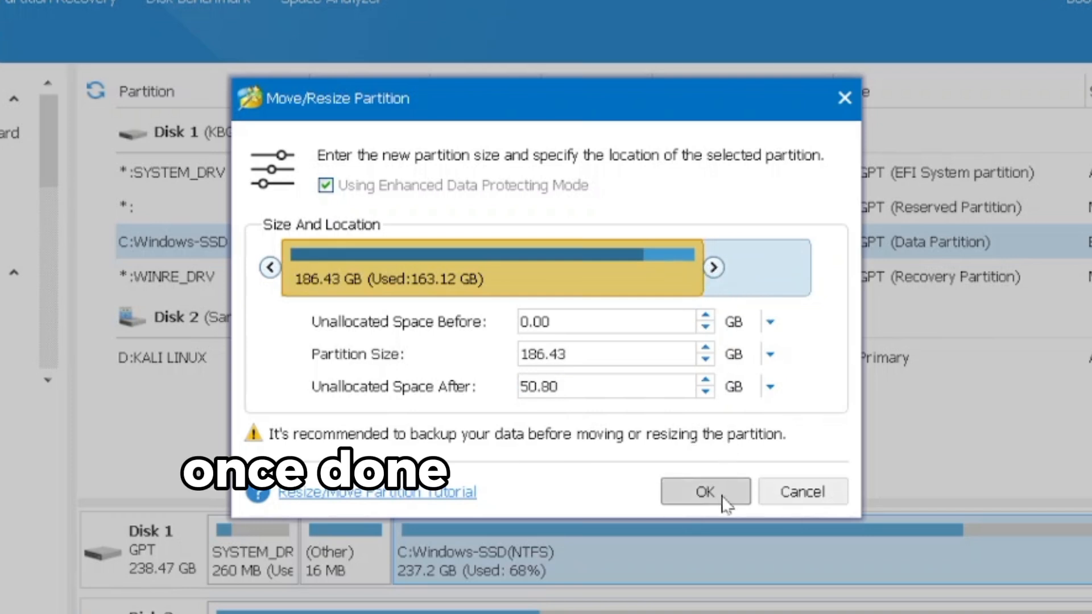
Confirm shrinking C: to 186.43 GB, leaving 50.80 GB unallocated.
{"action": "left_click", "coordinate": [706, 492]}
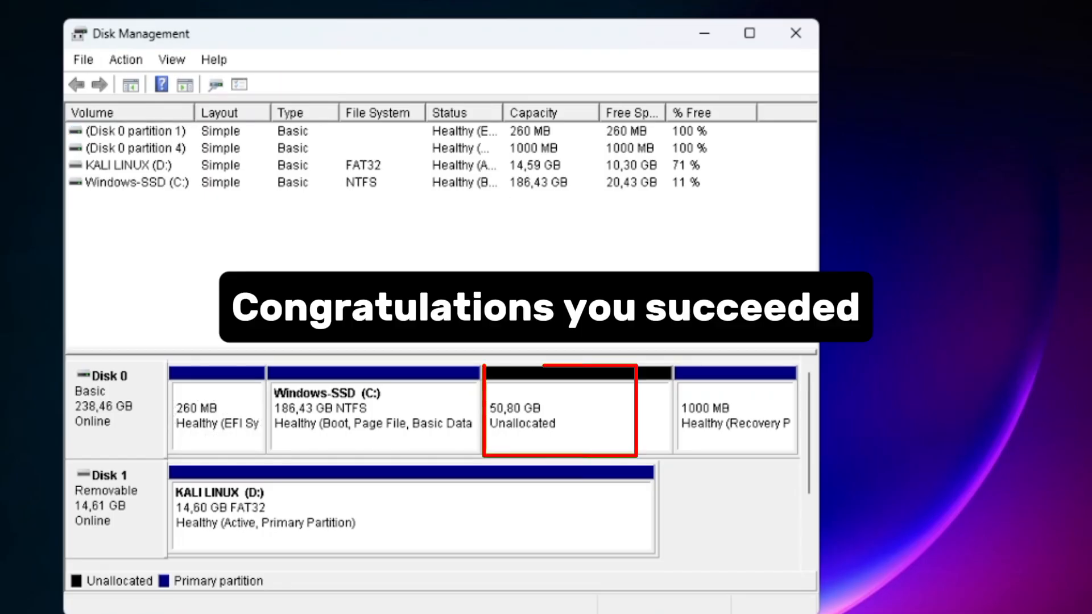
Bring up the volume actions for Windows-SSD (C:) in the Disk Management disk map.
{"action": "left_click", "coordinate": [557, 410]}
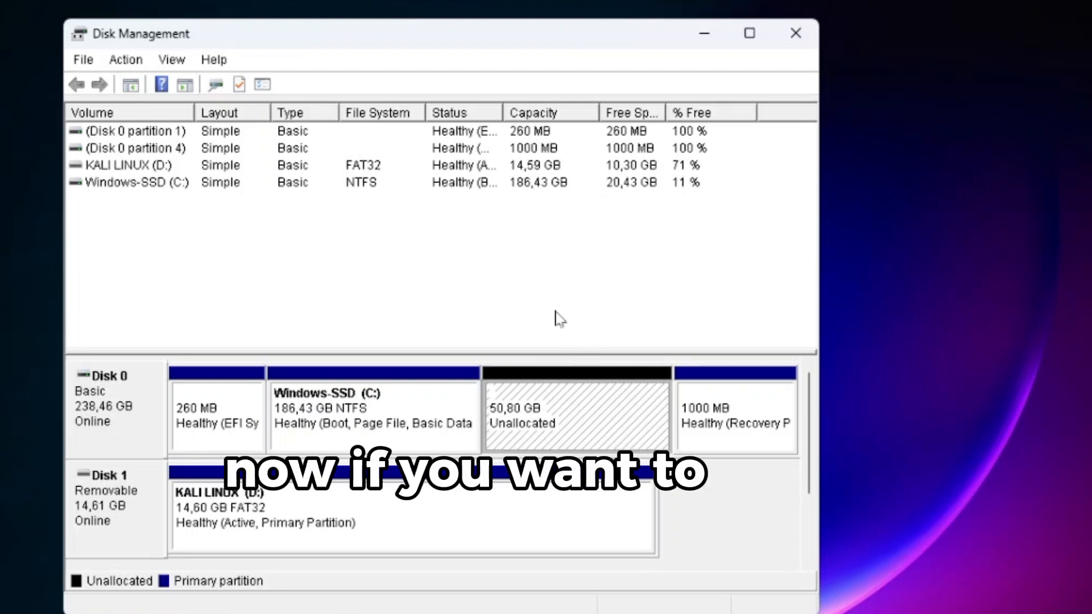
{"action": "left_click", "coordinate": [373, 414]}
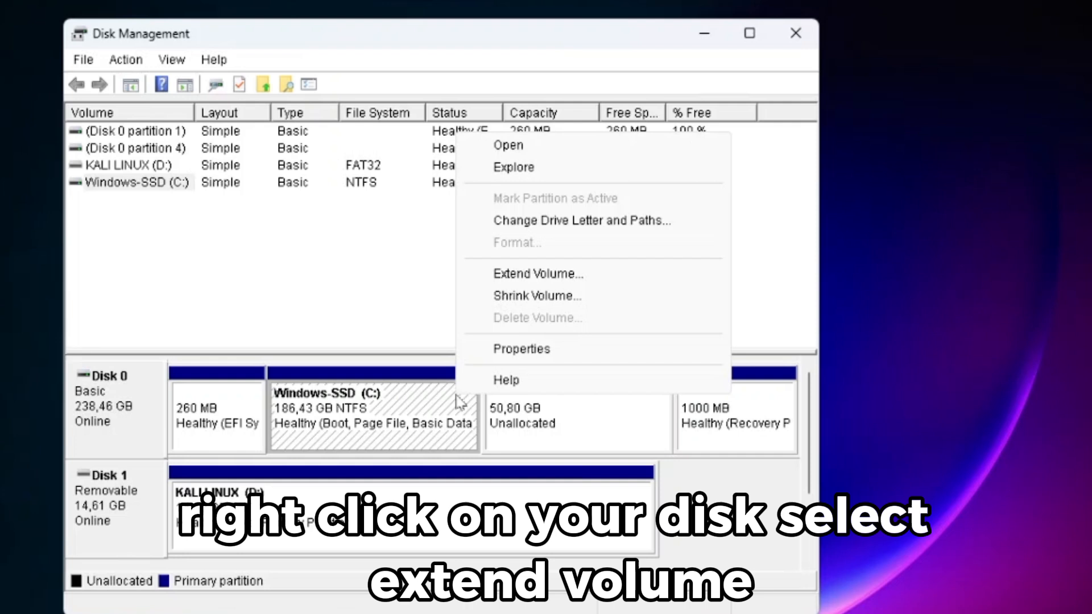
Extend Windows-SSD (C:) by the full 52015 MB back to 237.23 GB via the Extend Volume wizard.
{"action": "left_click", "coordinate": [538, 273]}
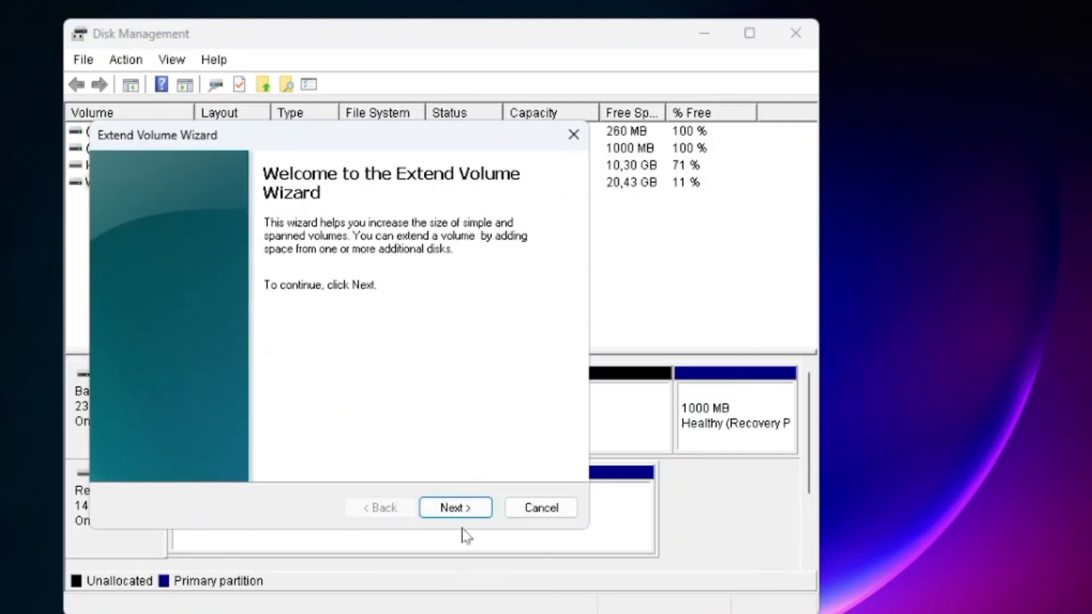
{"action": "left_click", "coordinate": [454, 508]}
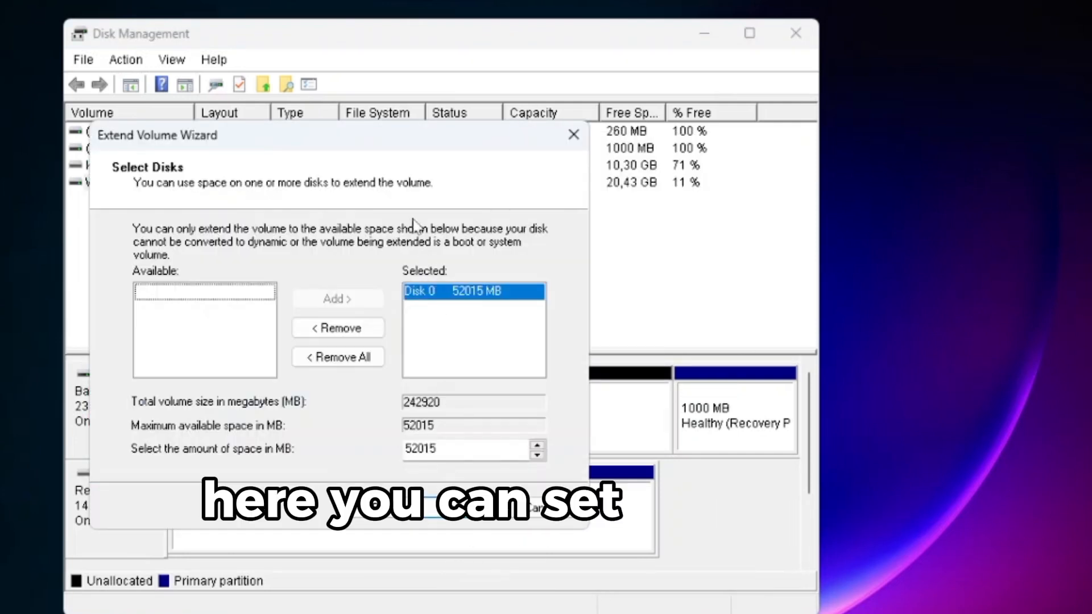
{"action": "triple_click", "coordinate": [466, 448]}
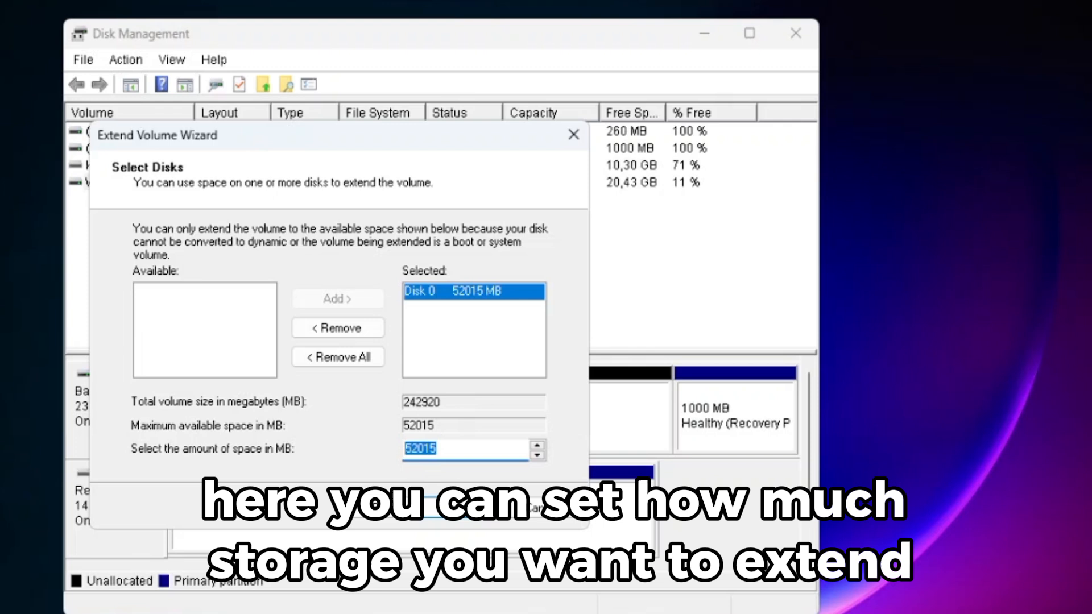
{"action": "left_click", "coordinate": [463, 448]}
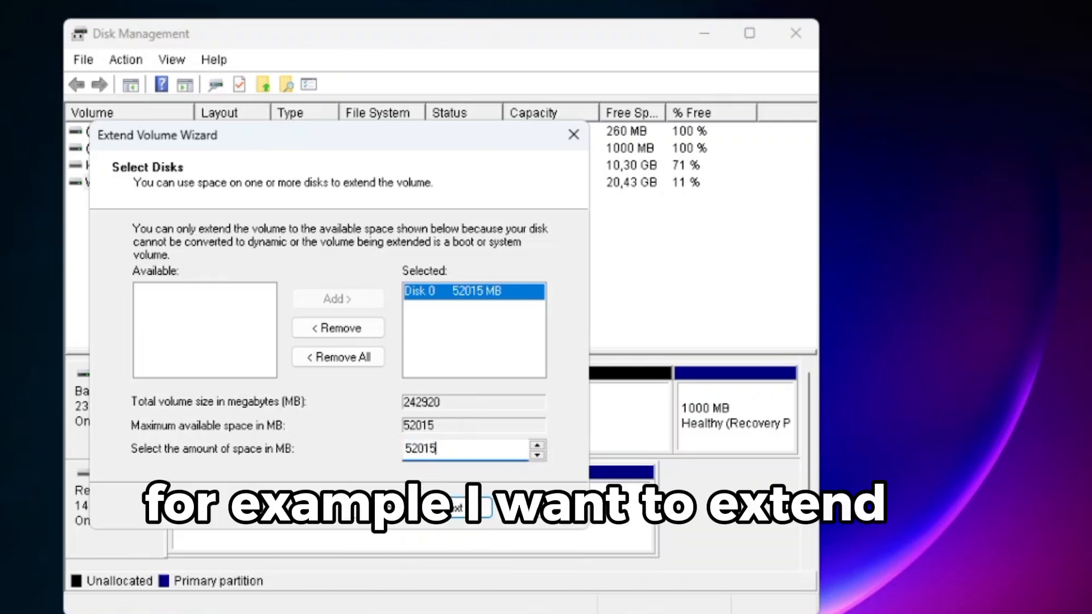
{"action": "left_click", "coordinate": [455, 508]}
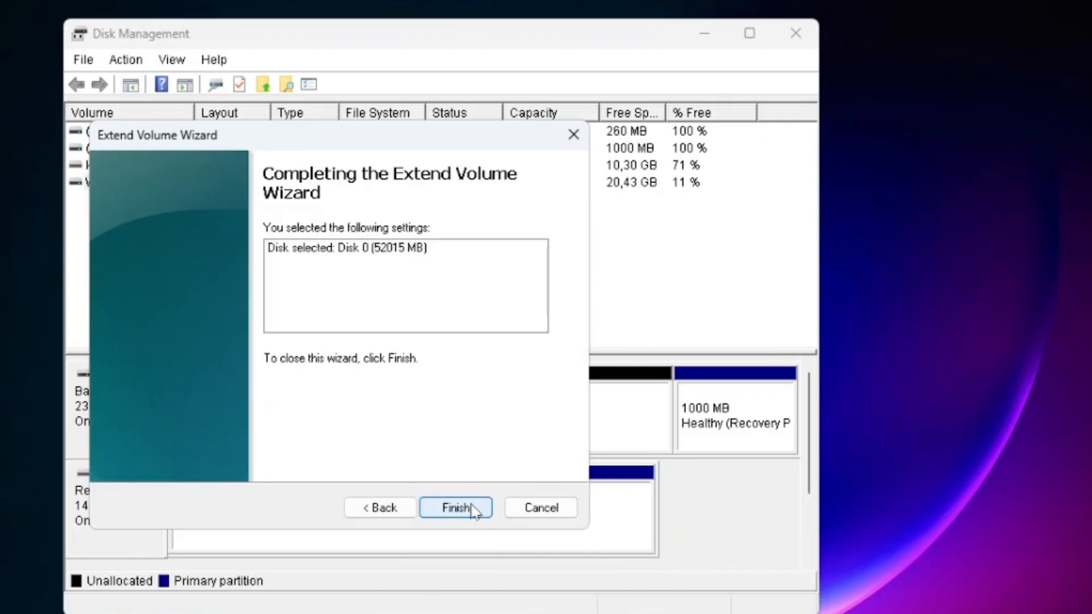
{"action": "left_click", "coordinate": [455, 508]}
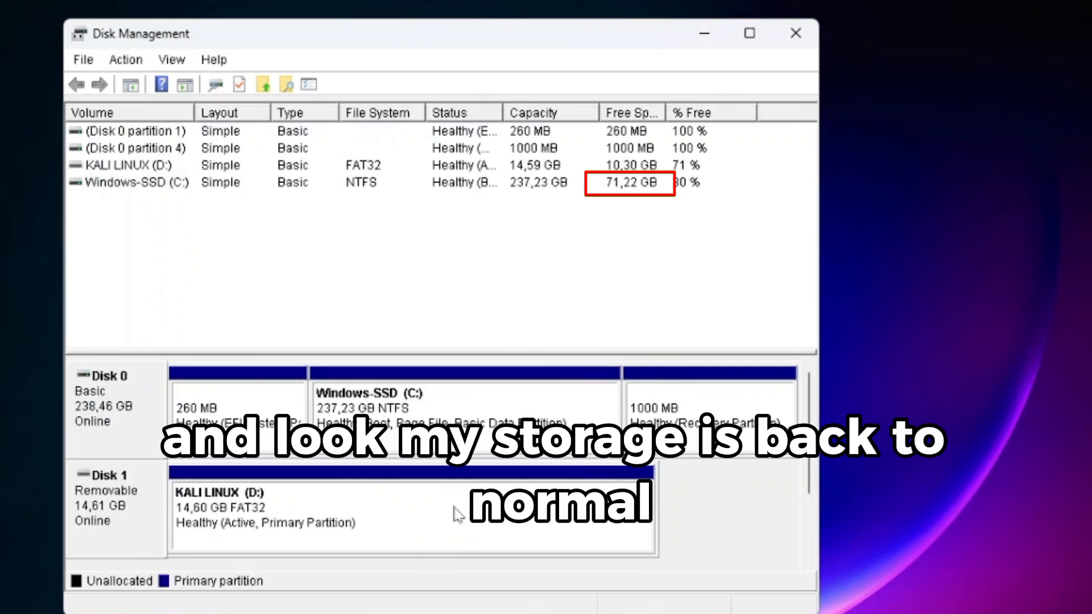